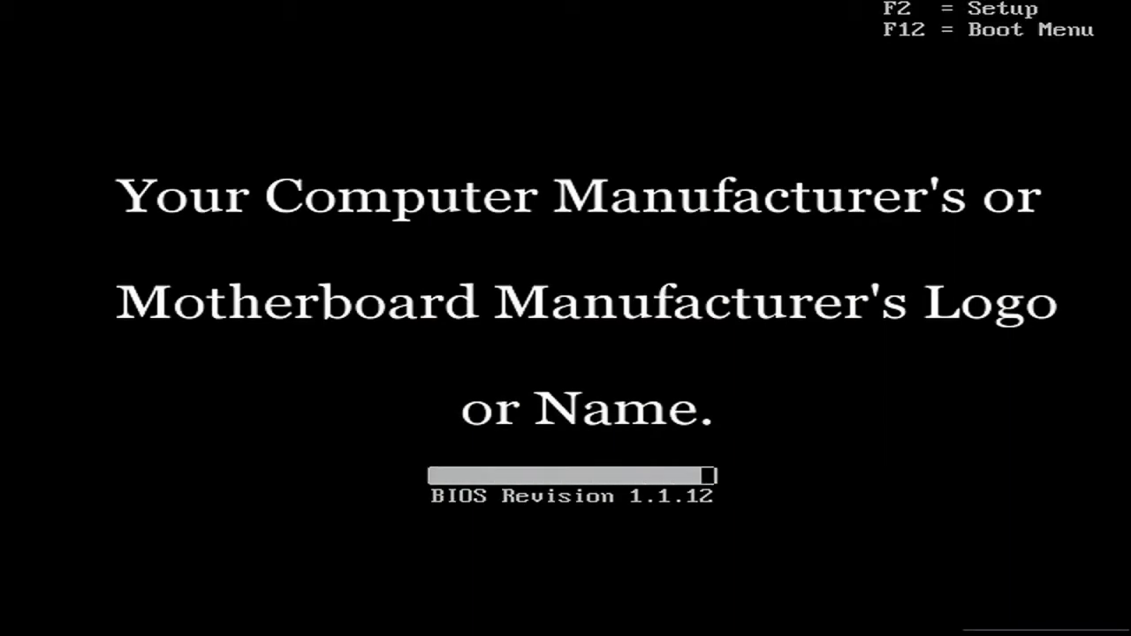
# Bring up Advanced Boot Options with F8 and highlight Safe Mode with Networking
pyautogui.press('F8')
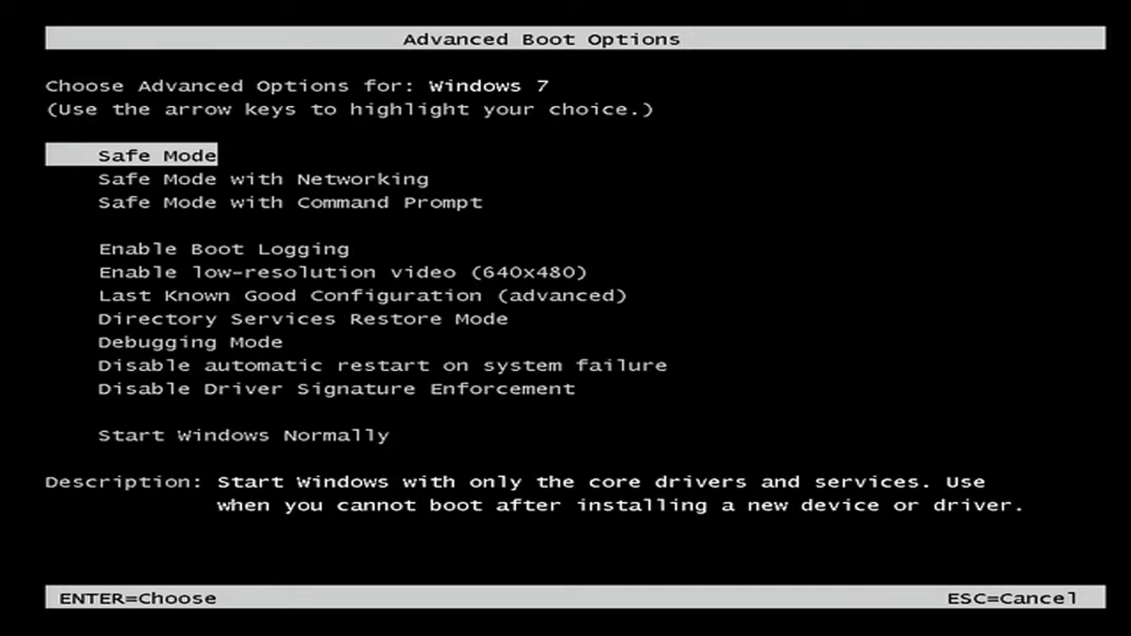
pyautogui.press('Down')
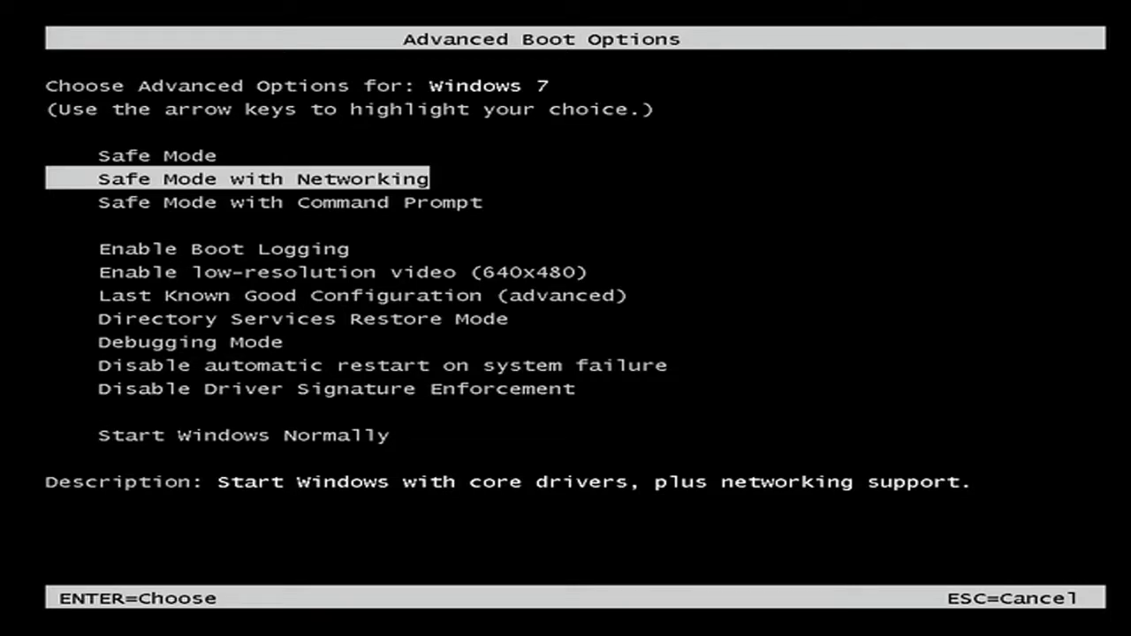
pyautogui.press('Up')
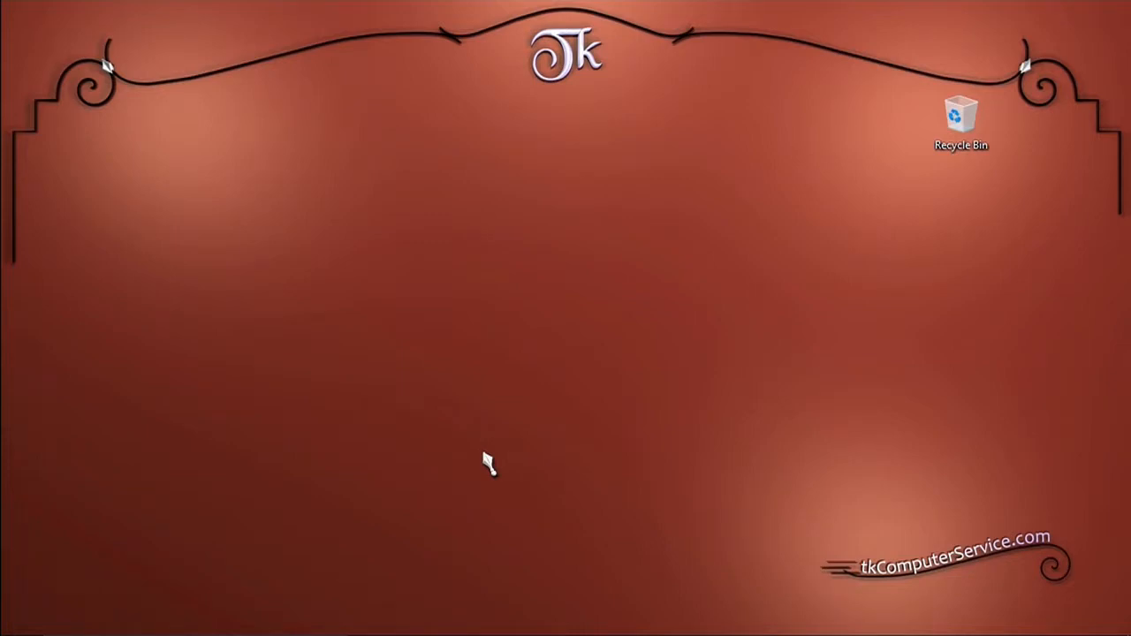
# Launch System Configuration by entering msconfig in the Run box from Start > Windows System
pyautogui.press('Win+r')
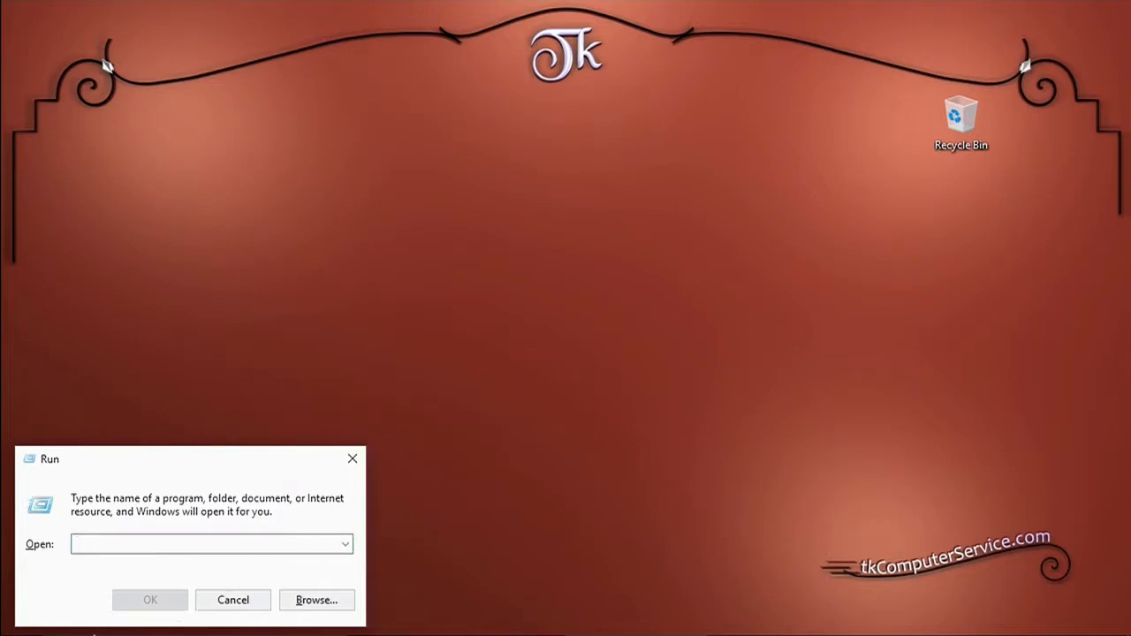
pyautogui.click(21, 619)
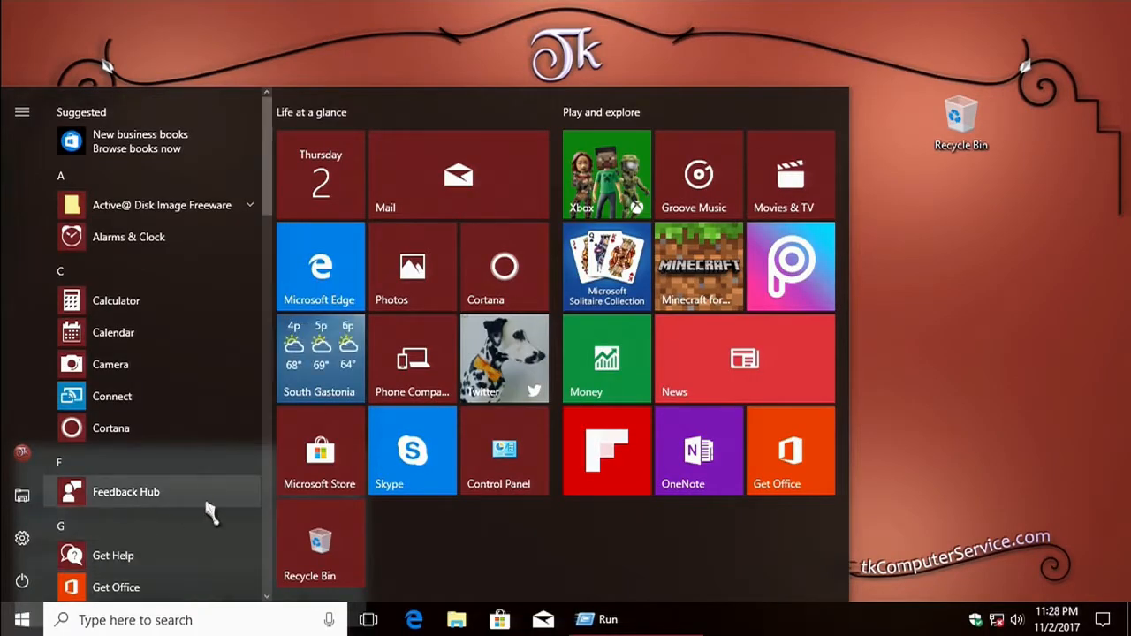
pyautogui.scroll(-3)
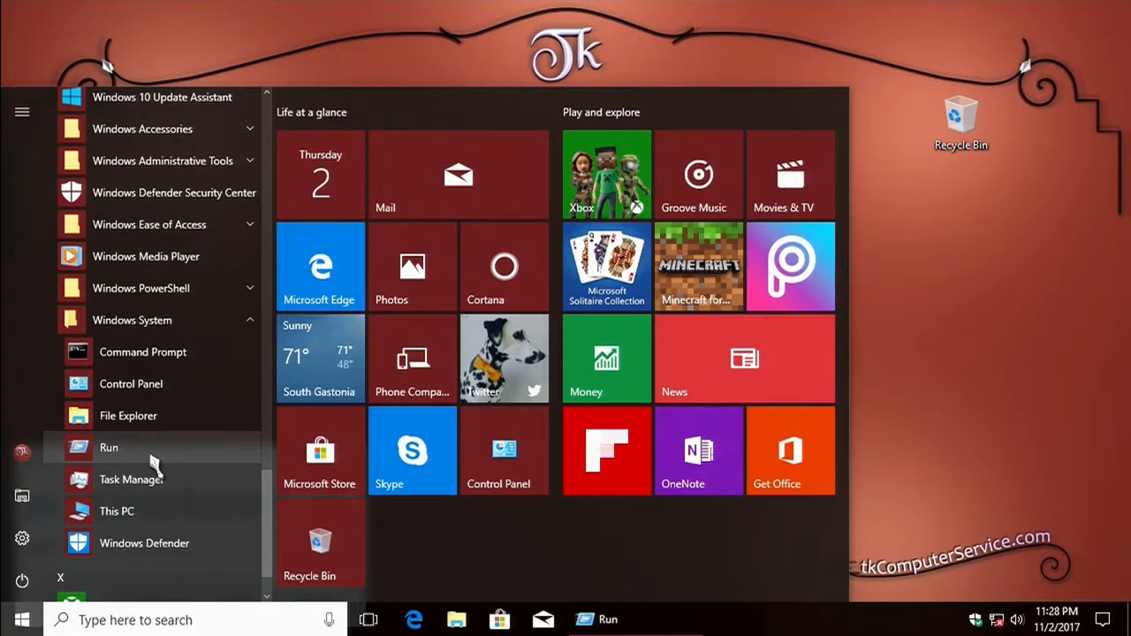
pyautogui.click(109, 449)
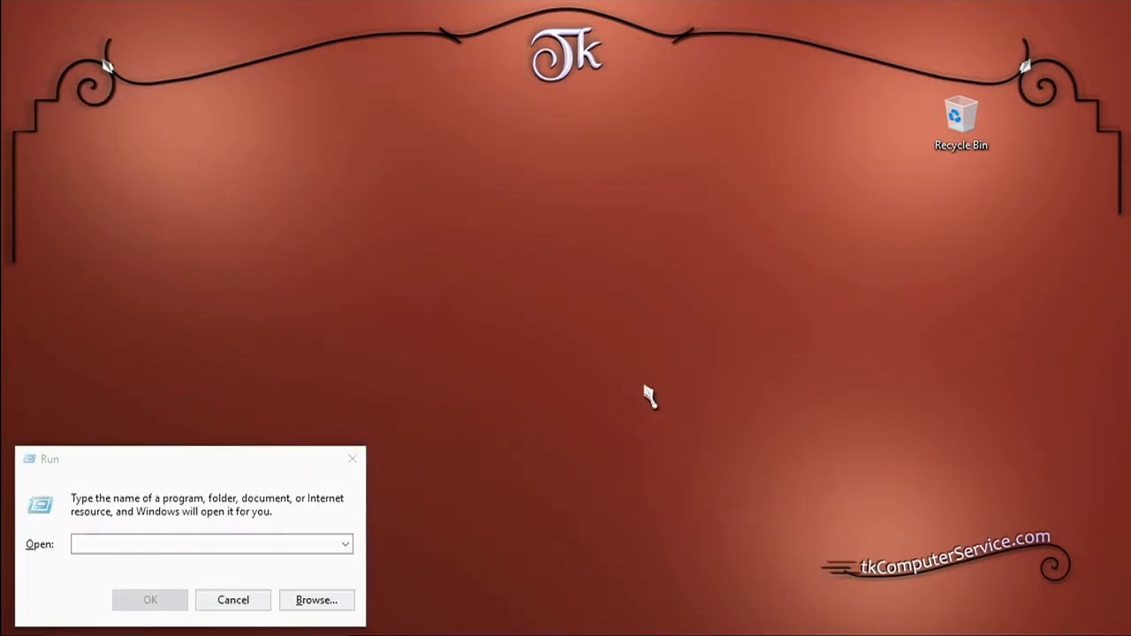
pyautogui.write('mscon')
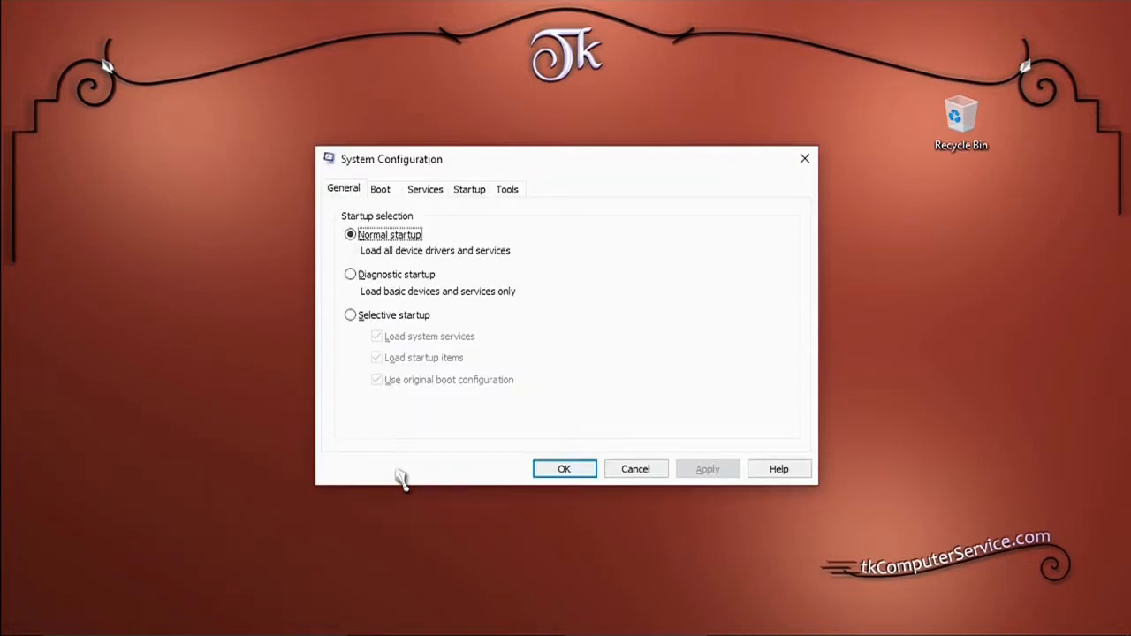
pyautogui.moveTo(424, 174)
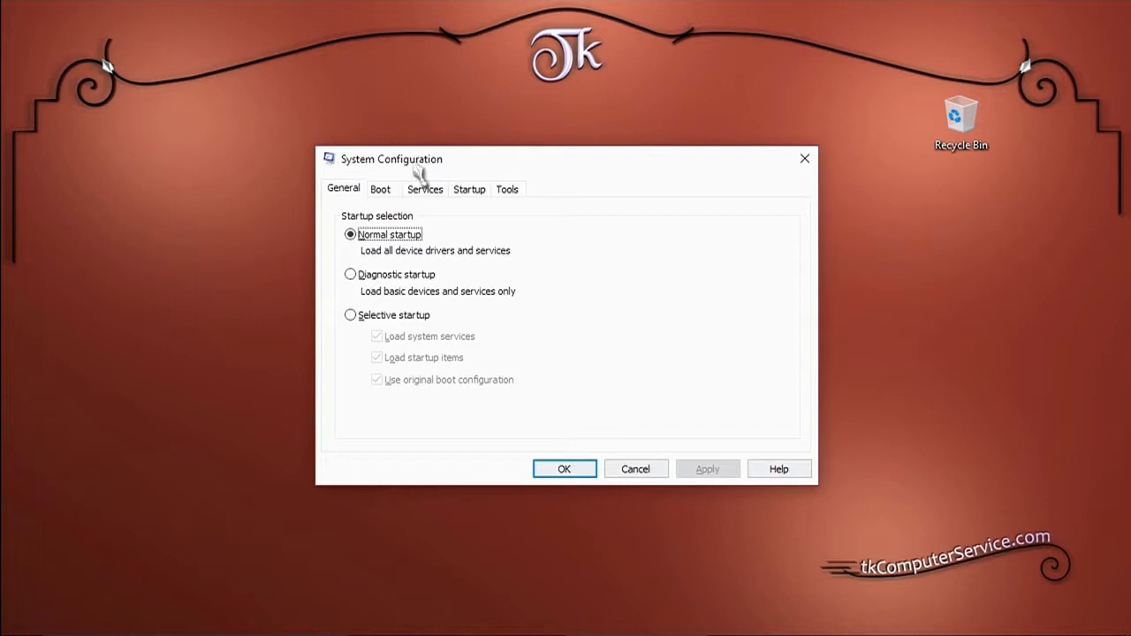
pyautogui.moveTo(384, 195)
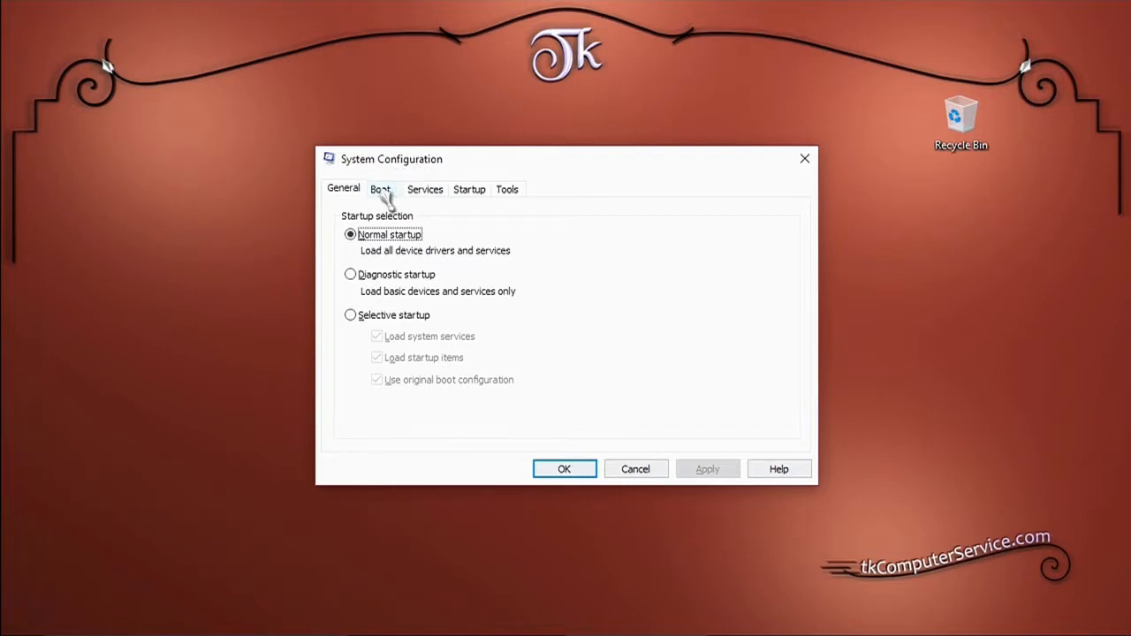
# On the Boot settings, tick Safe boot and choose the Minimal mode
pyautogui.click(380, 187)
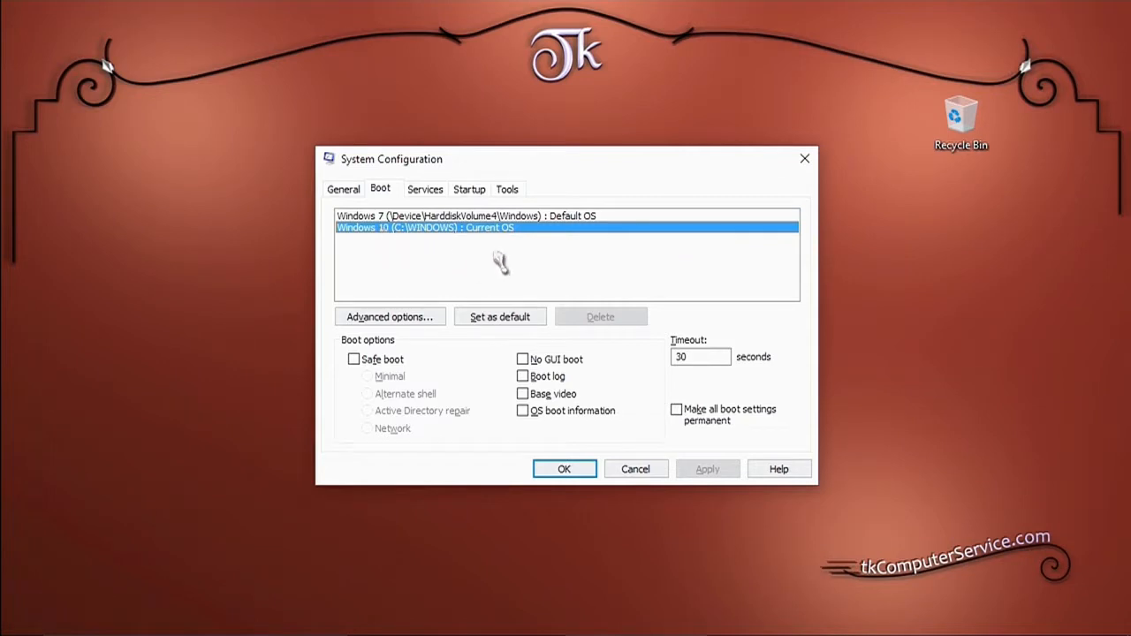
pyautogui.moveTo(442, 257)
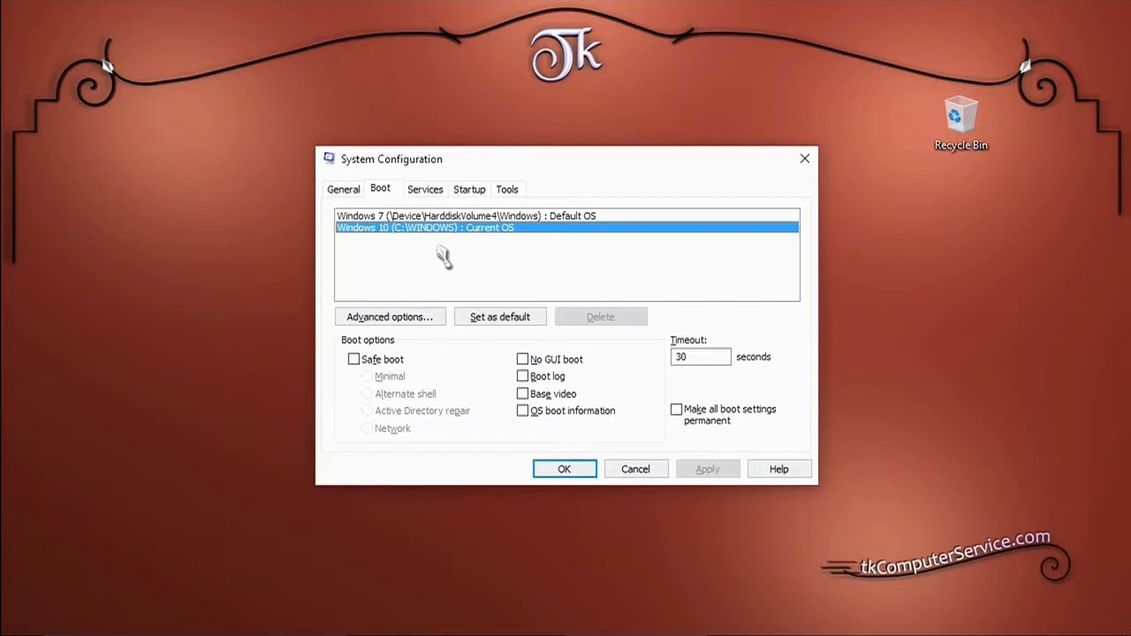
pyautogui.click(351, 359)
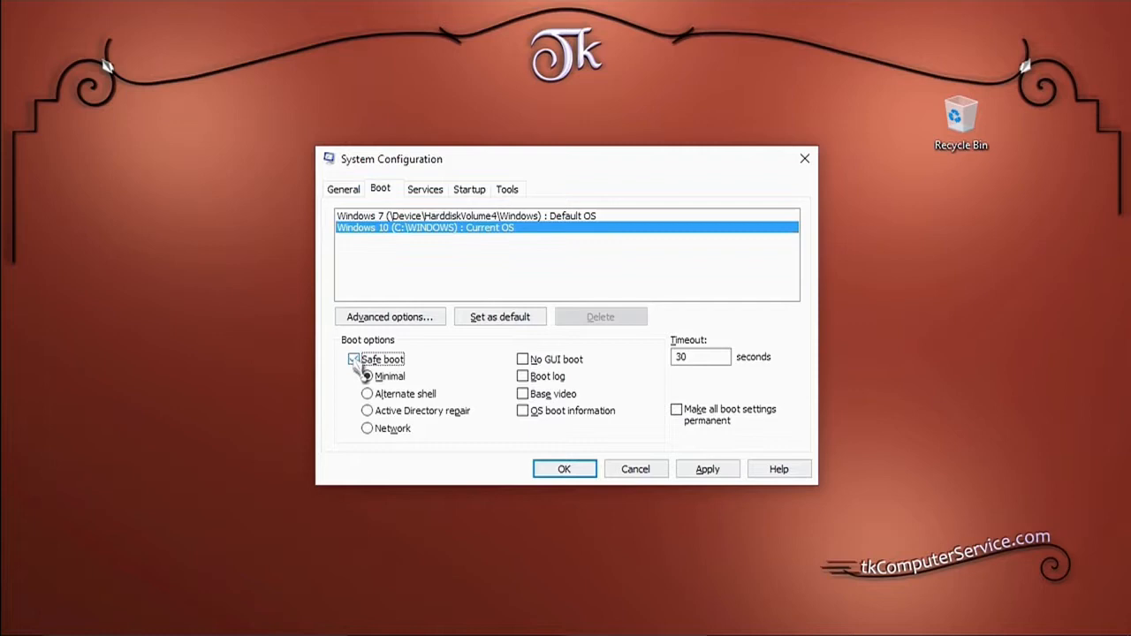
pyautogui.click(354, 358)
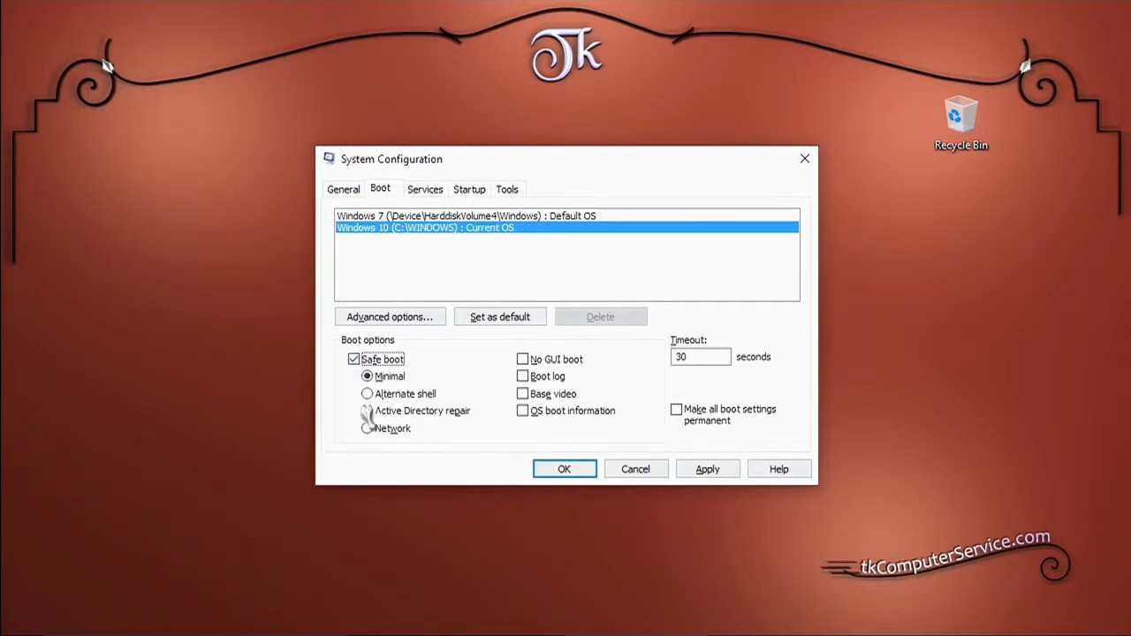
pyautogui.moveTo(403, 442)
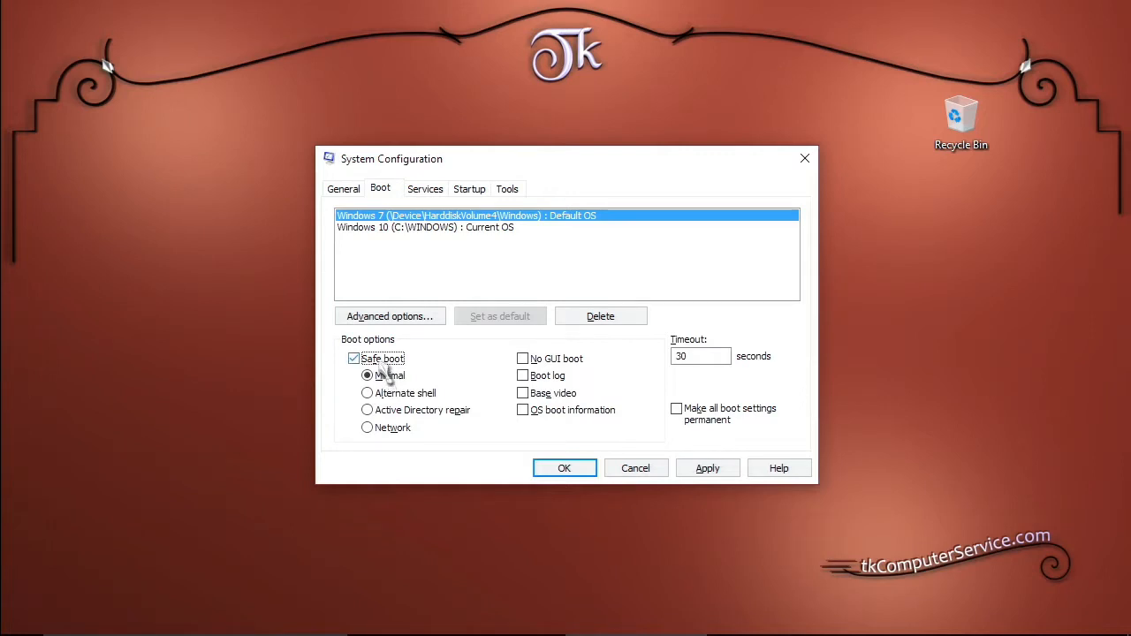
# Review the General startup selection, confirm Minimal safe boot and apply with OK to get the restart prompt
pyautogui.click(343, 187)
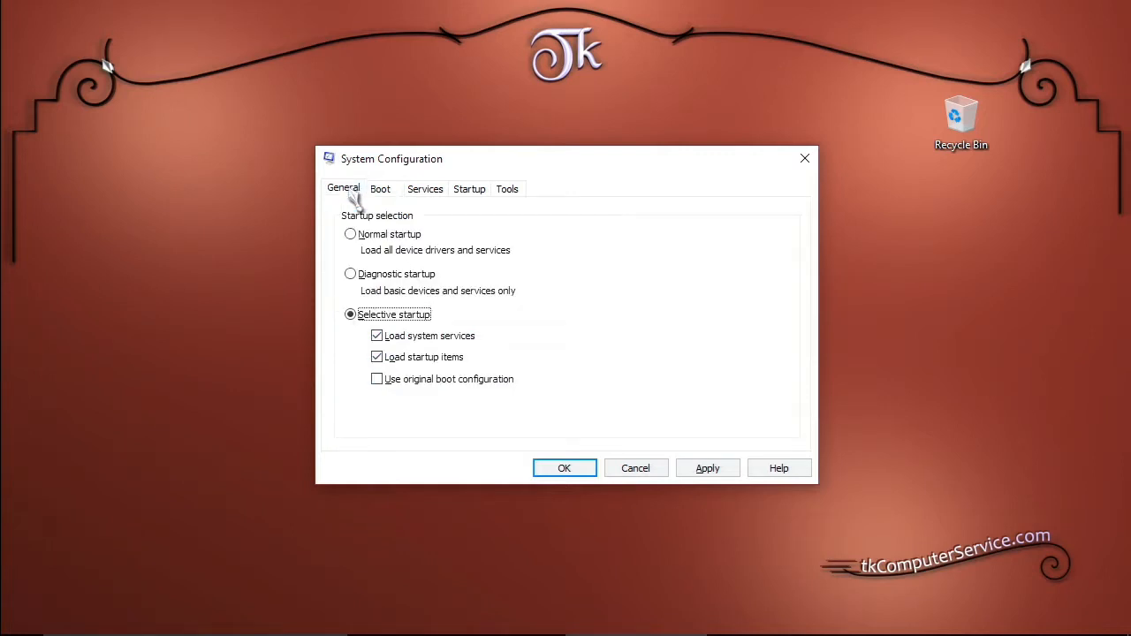
pyautogui.click(378, 336)
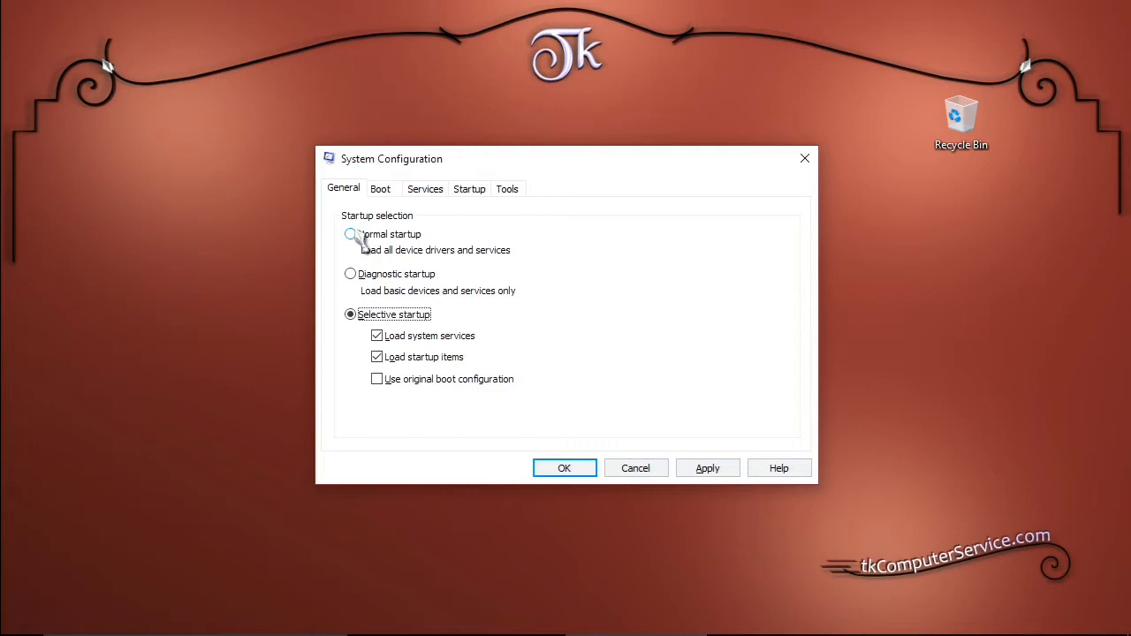
pyautogui.click(380, 187)
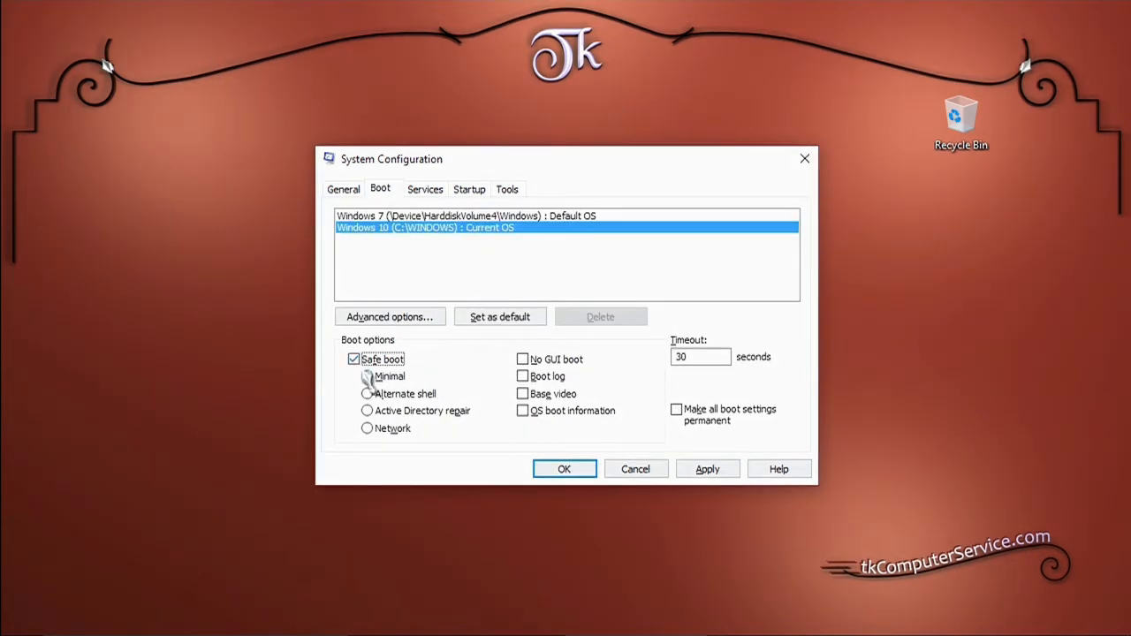
pyautogui.click(368, 376)
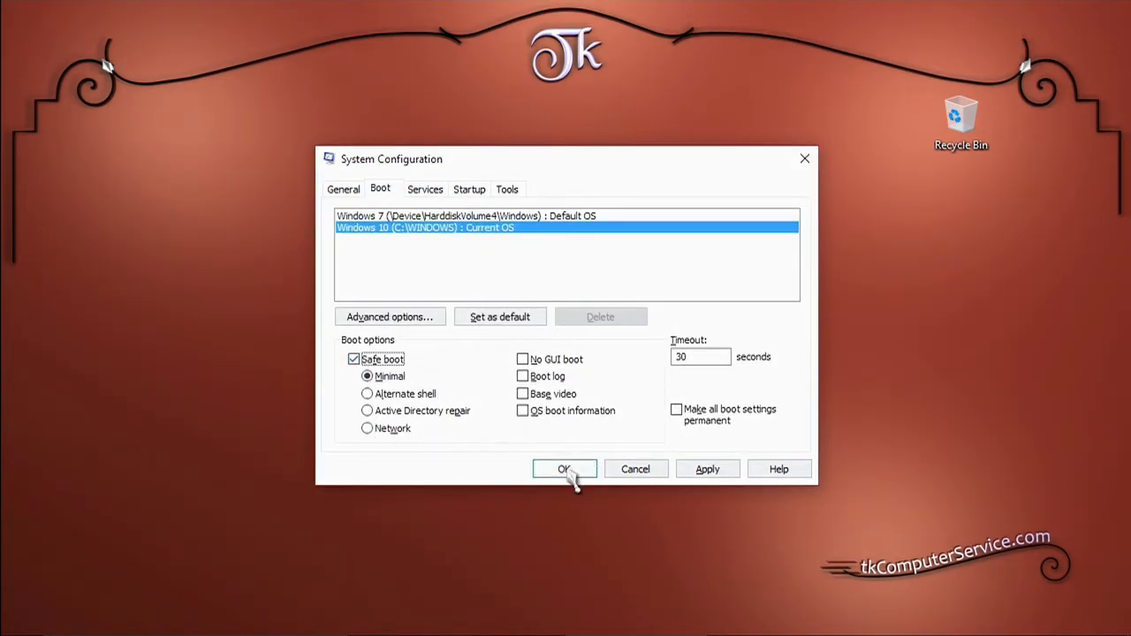
pyautogui.click(565, 470)
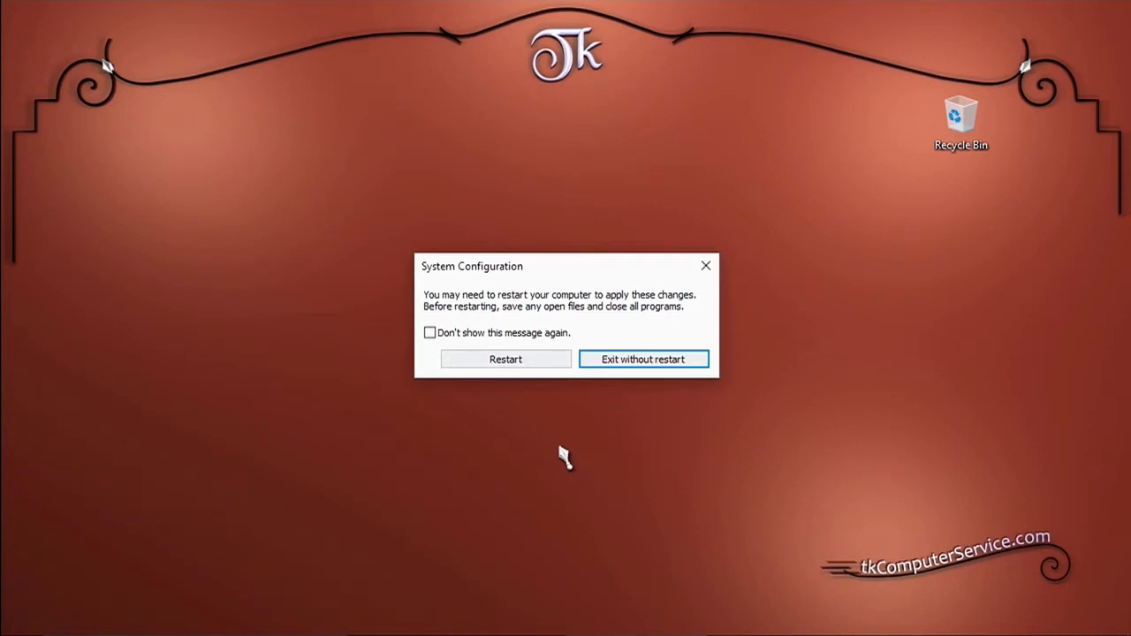